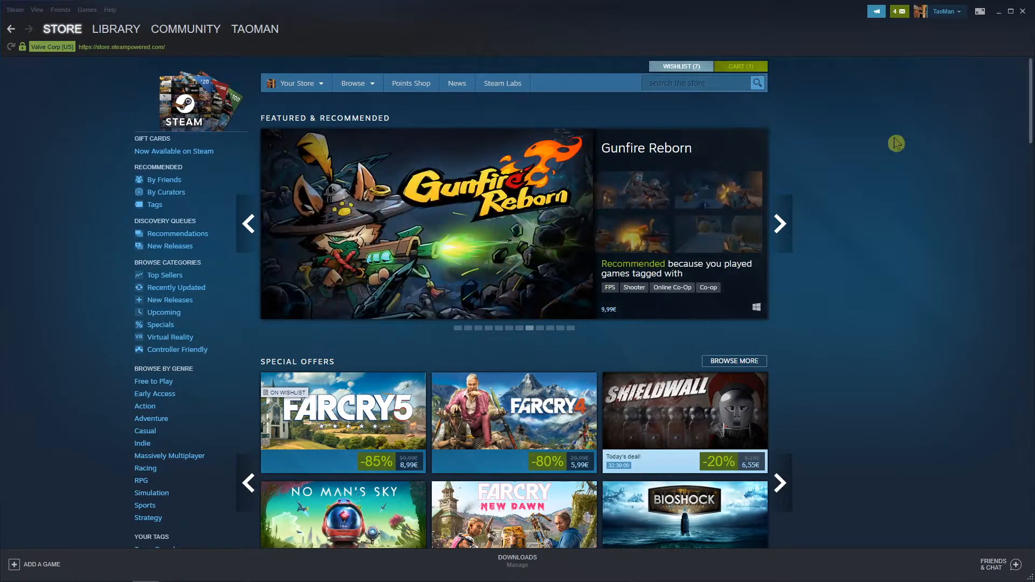
# - Open Profile from the username dropdown in Steam's top navigation
pyautogui.click(253, 29)
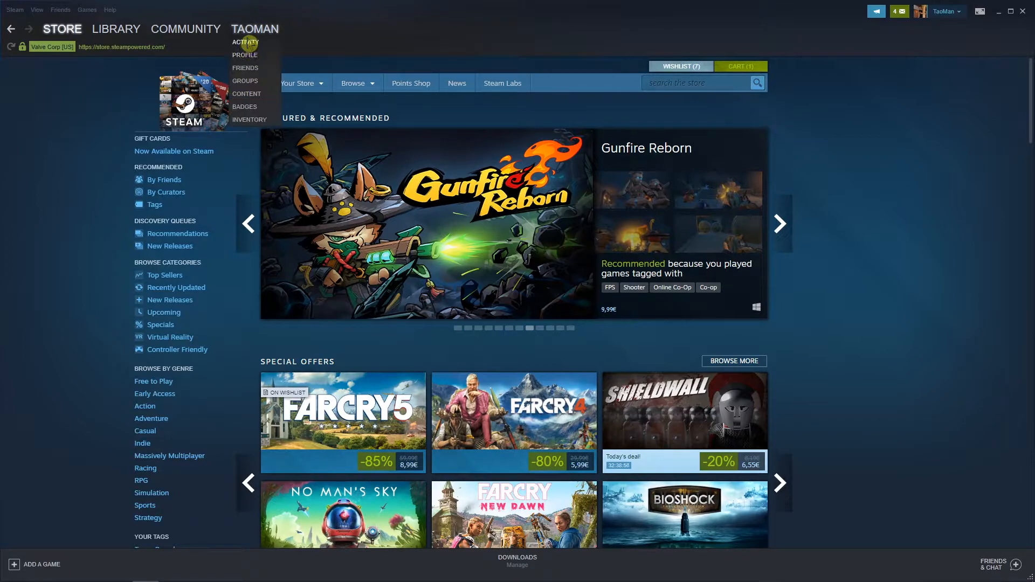
pyautogui.click(250, 120)
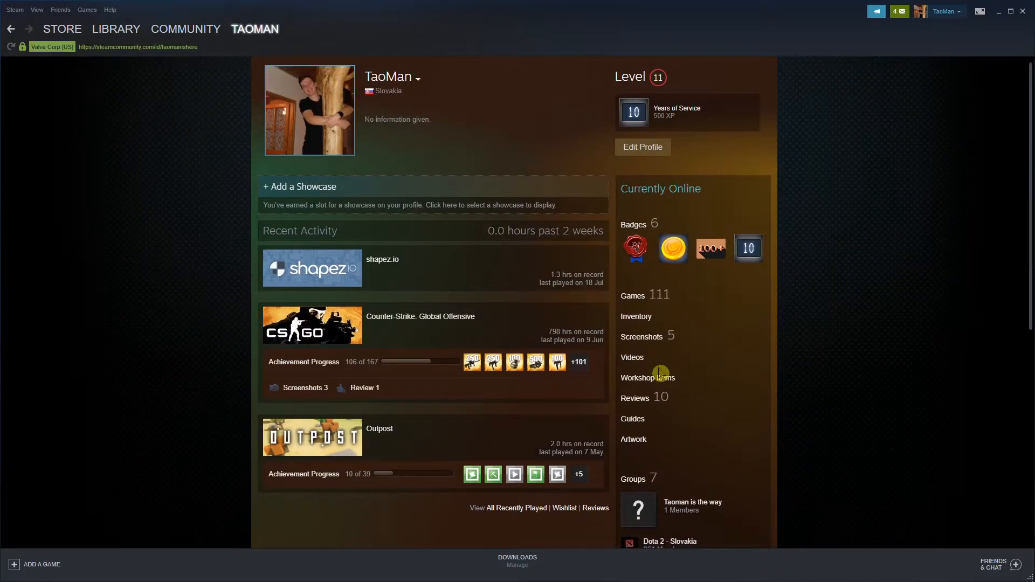
# - Go from the profile through Inventory and Trade Offers to View Trade History
pyautogui.scroll(-3)
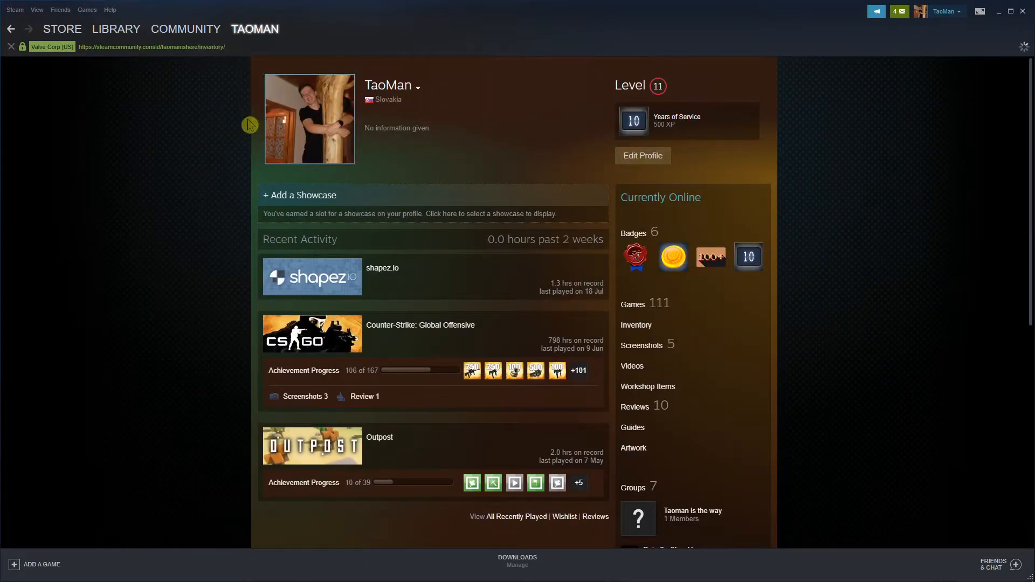
pyautogui.click(636, 324)
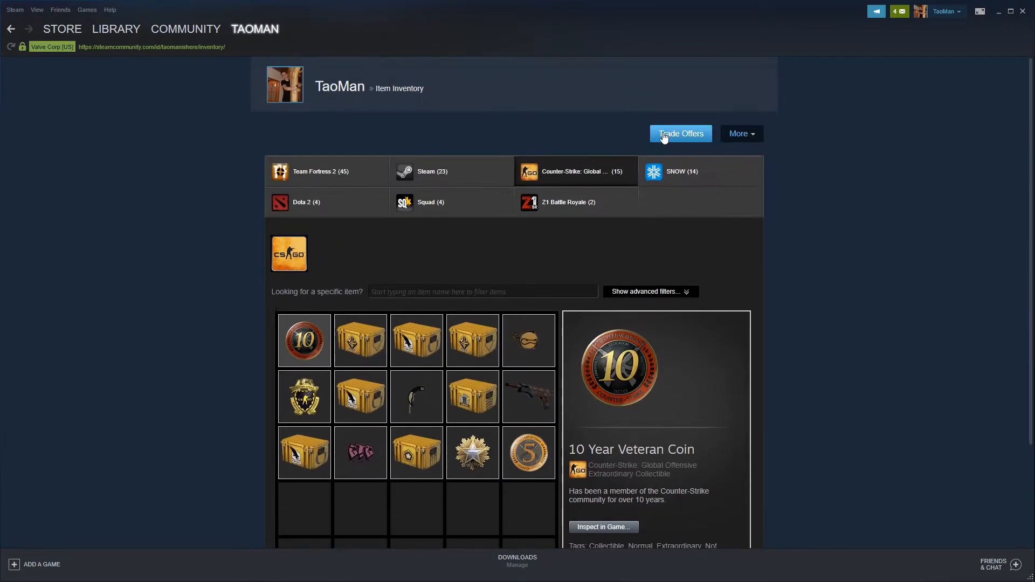
pyautogui.click(681, 133)
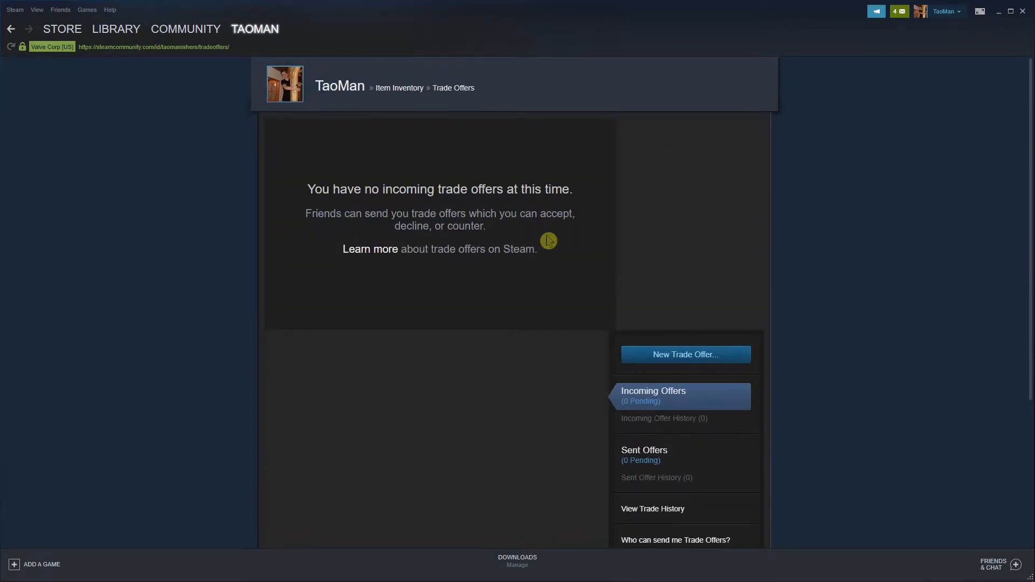
pyautogui.scroll(-3)
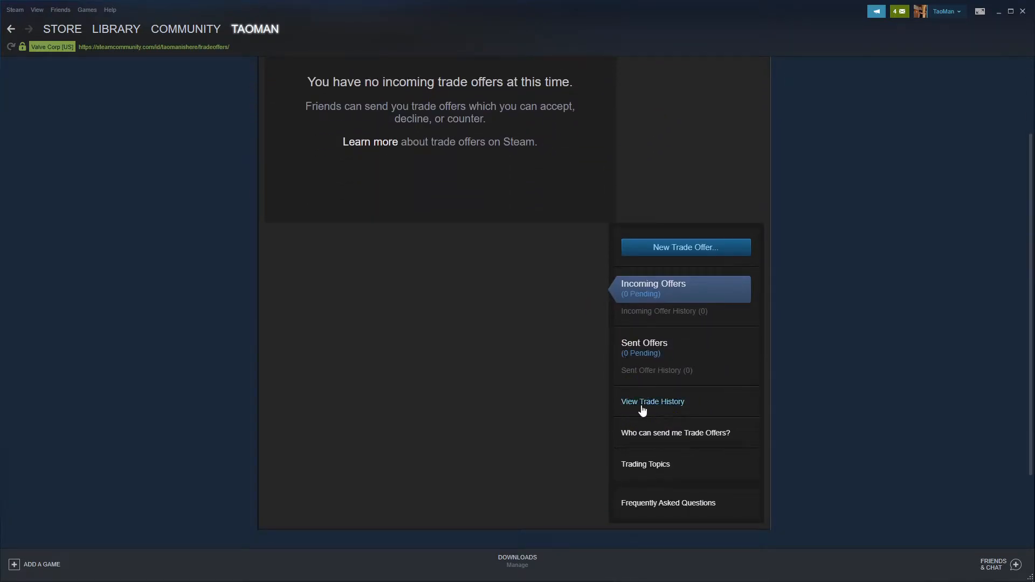
pyautogui.click(652, 401)
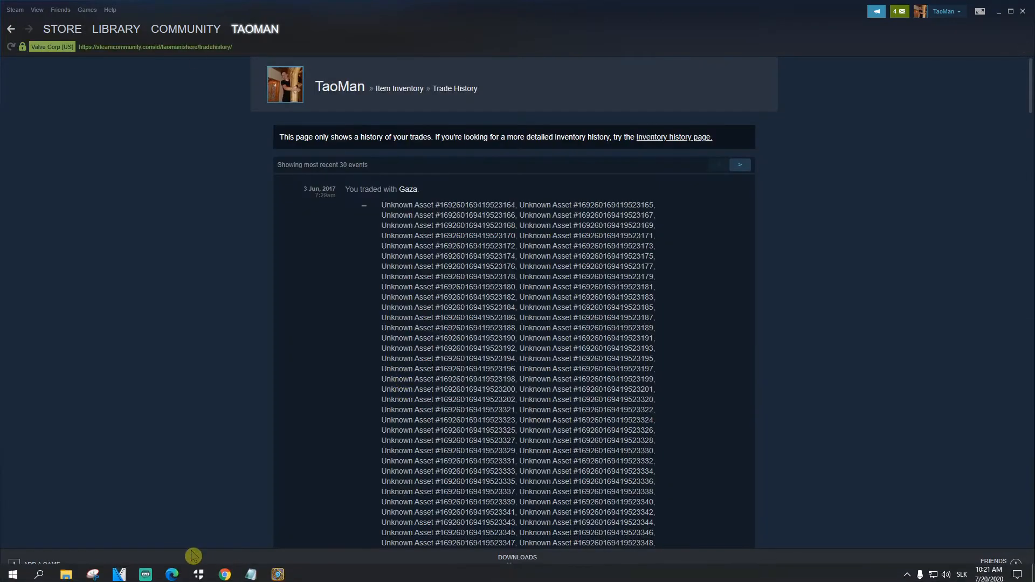
# - Page back to the 2012 trades, then return to the most recent trade page
pyautogui.scroll(-3)
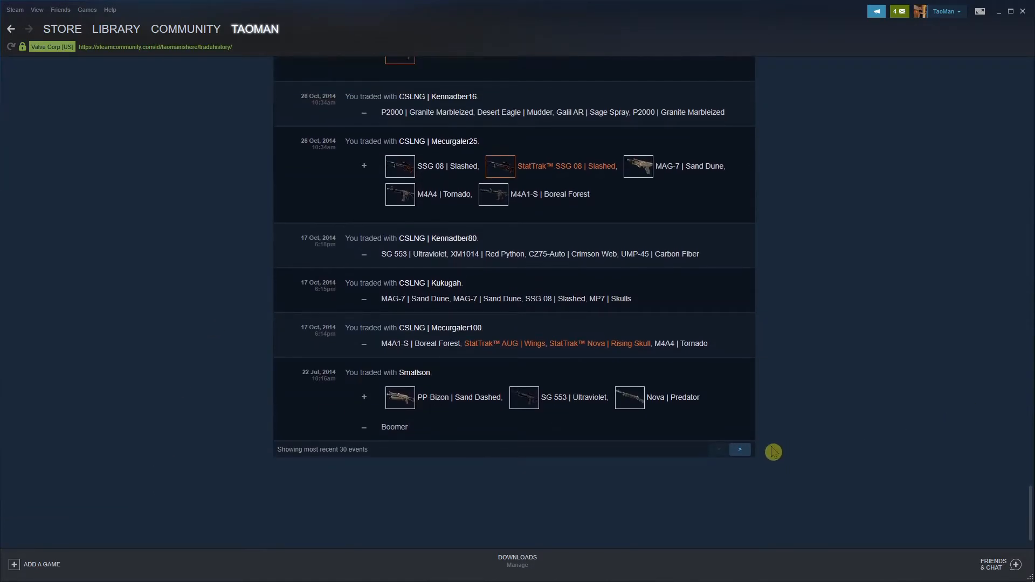
pyautogui.click(739, 450)
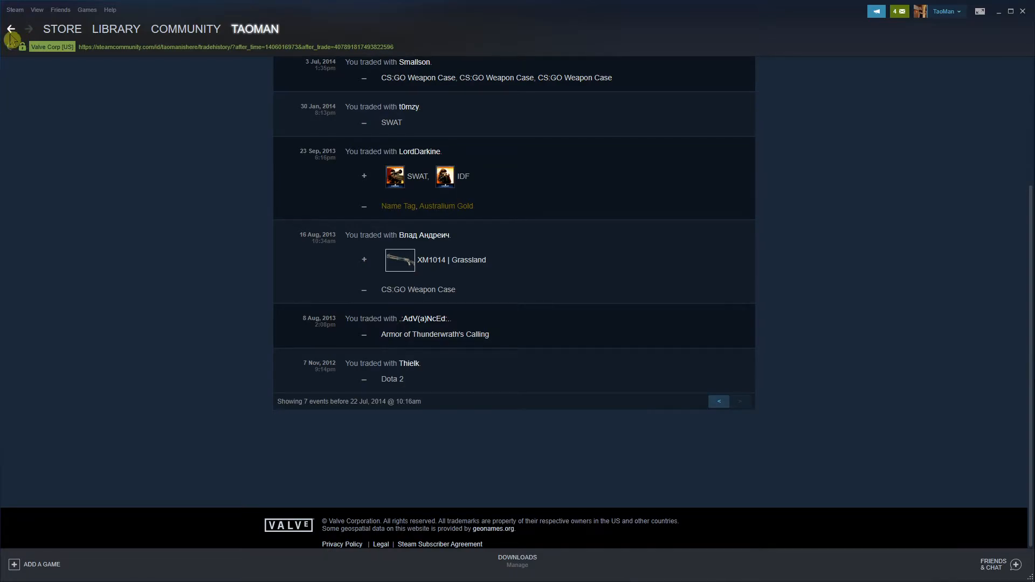
pyautogui.click(10, 29)
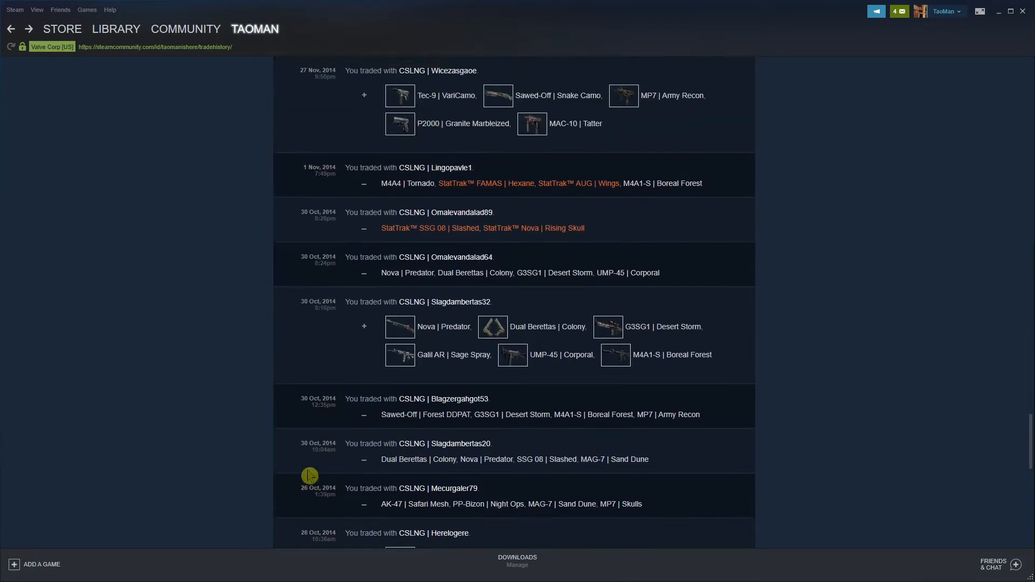
pyautogui.scroll(3)
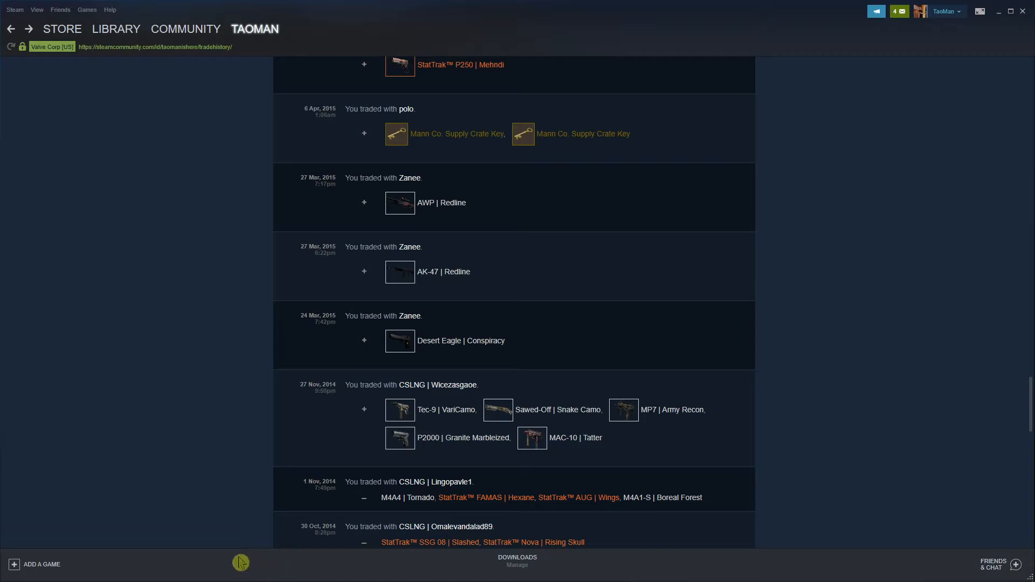